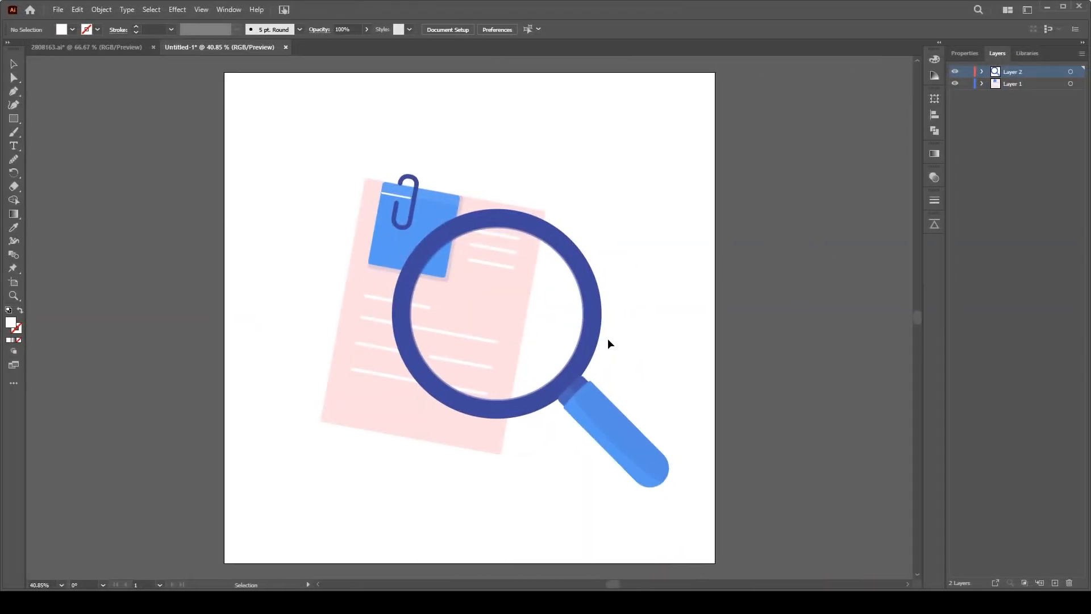
Leave the finished magnifying glass artwork in Illustrator and start a new 1080×1080 composition in After Effects
left_click(529, 314)
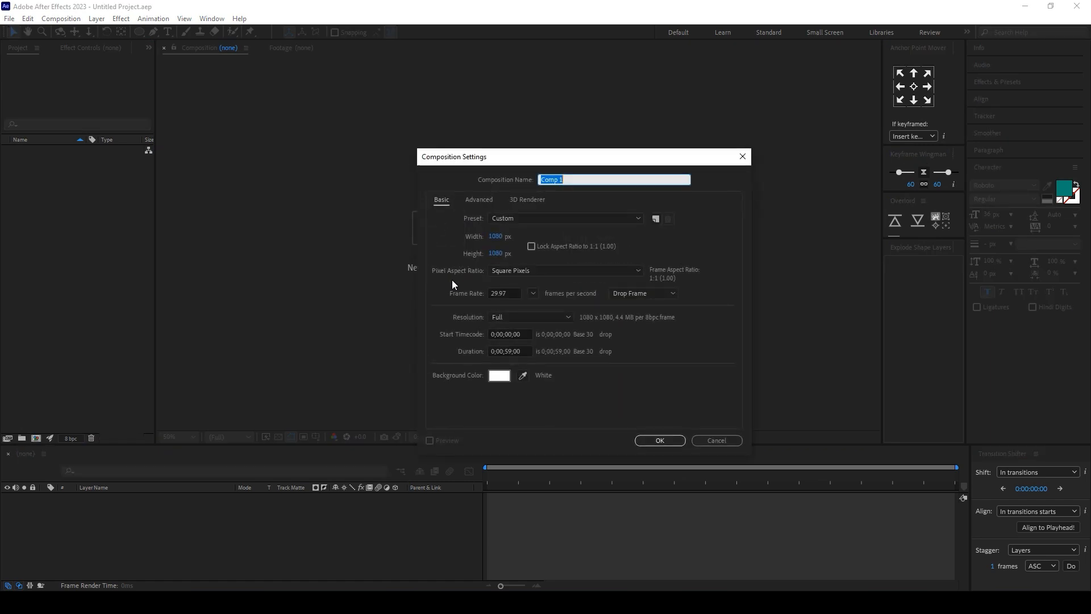
Confirm the 1080×1080 composition and import magnifying.ai as a layered composition with Layer 1 and Layer 2
left_click(658, 439)
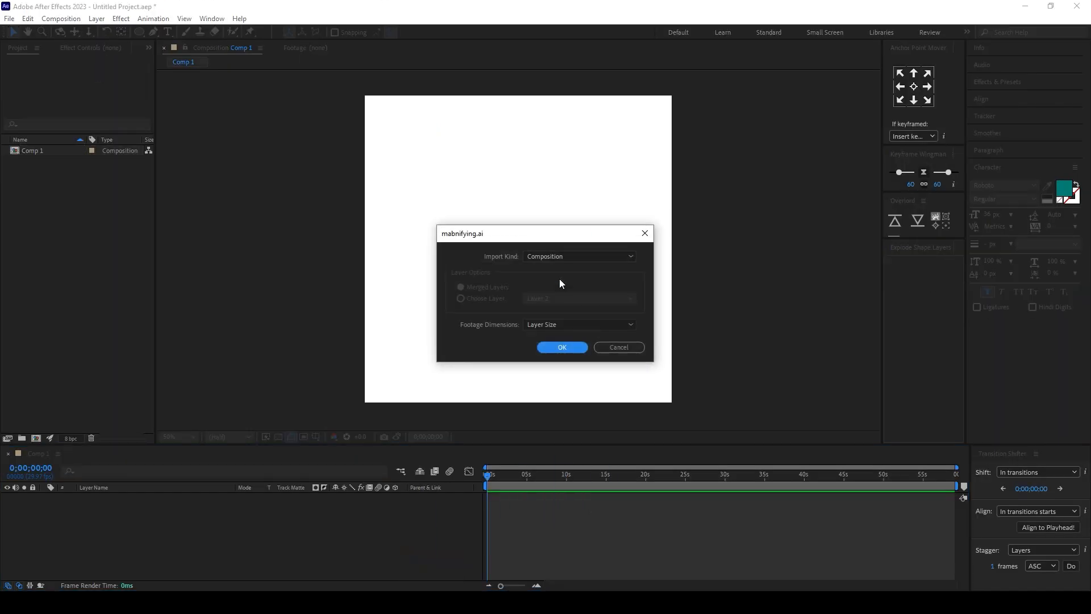
left_click(561, 348)
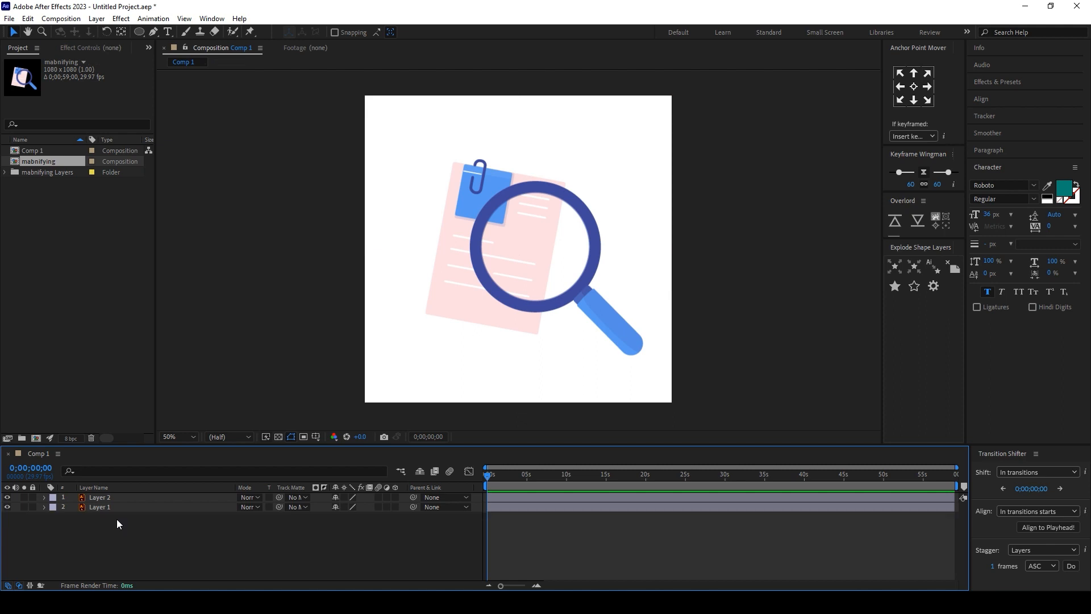
Create shape layers from both vector layers via Create Shapes from Vector Layer, then clear the selection
left_click(100, 497)
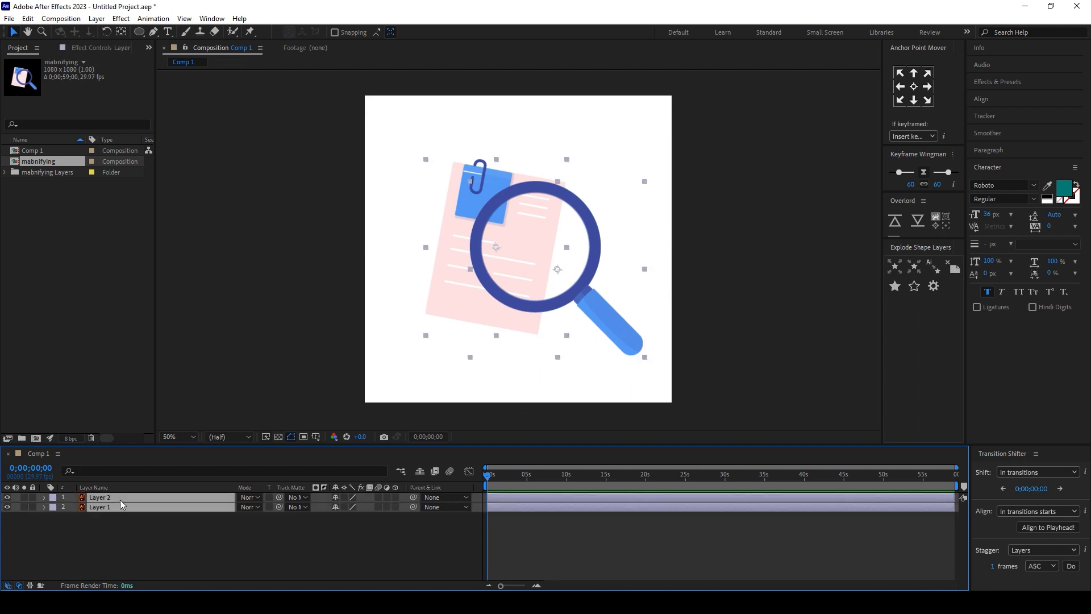
right_click(100, 496)
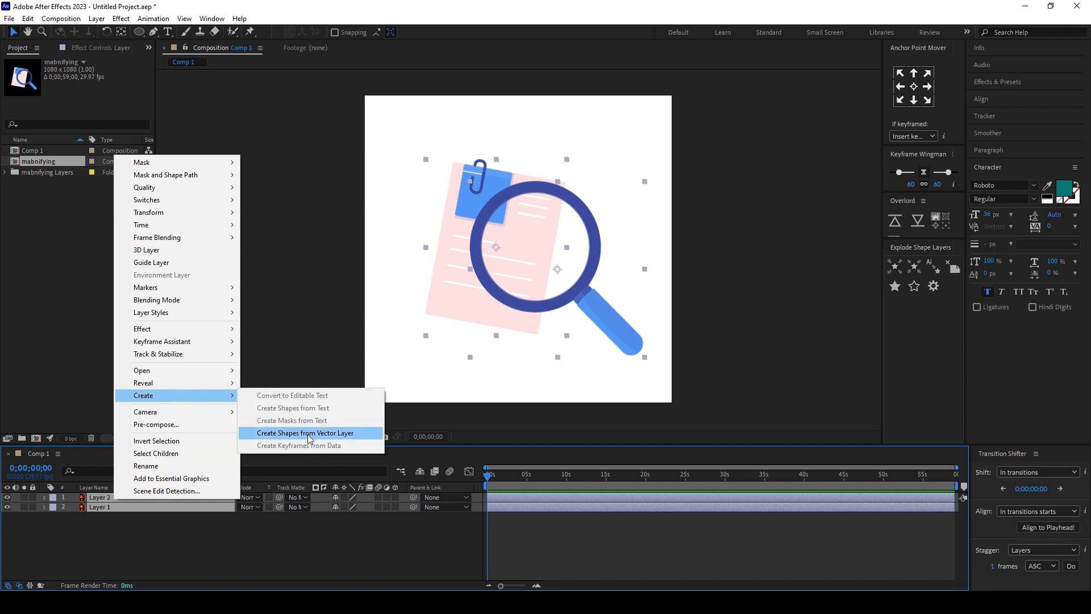
left_click(305, 432)
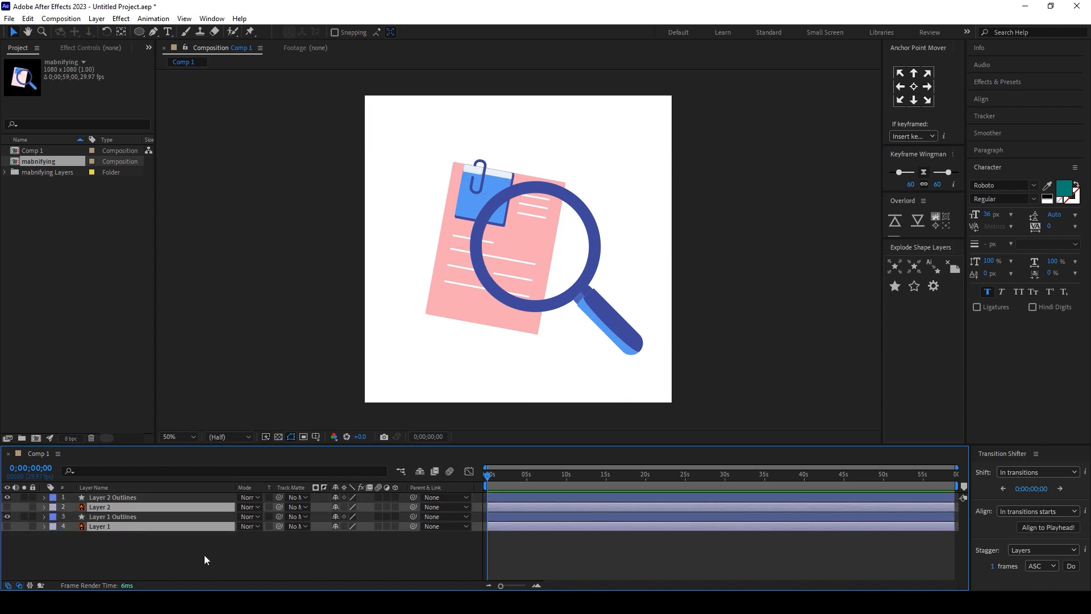
left_click(43, 498)
type("group 1")
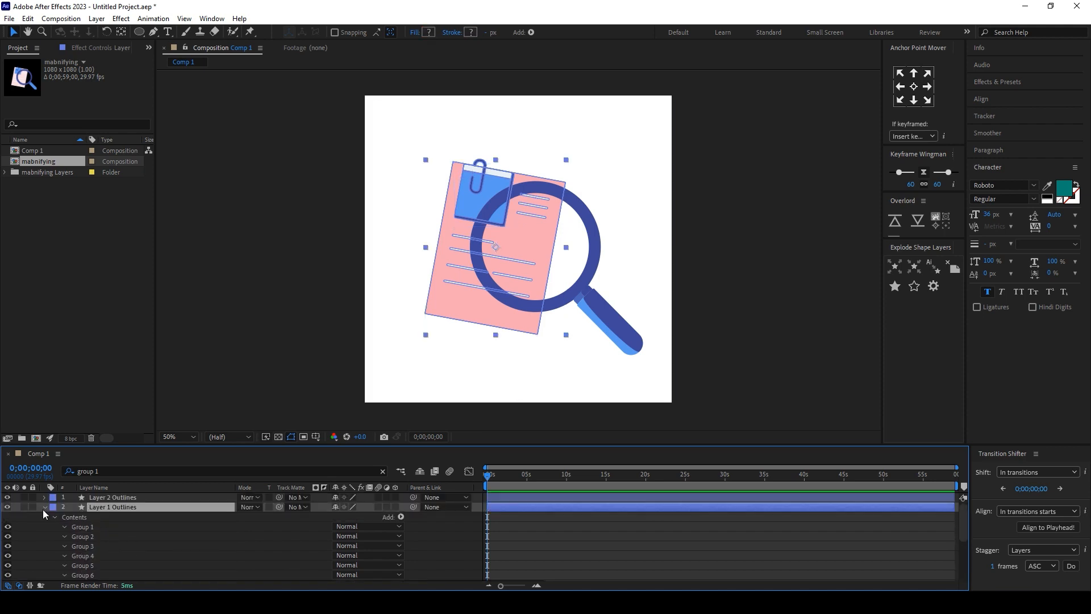
Add a new Mask 1 to Layer 1 Outlines and reveal its path, feather, opacity and expansion settings
right_click(112, 507)
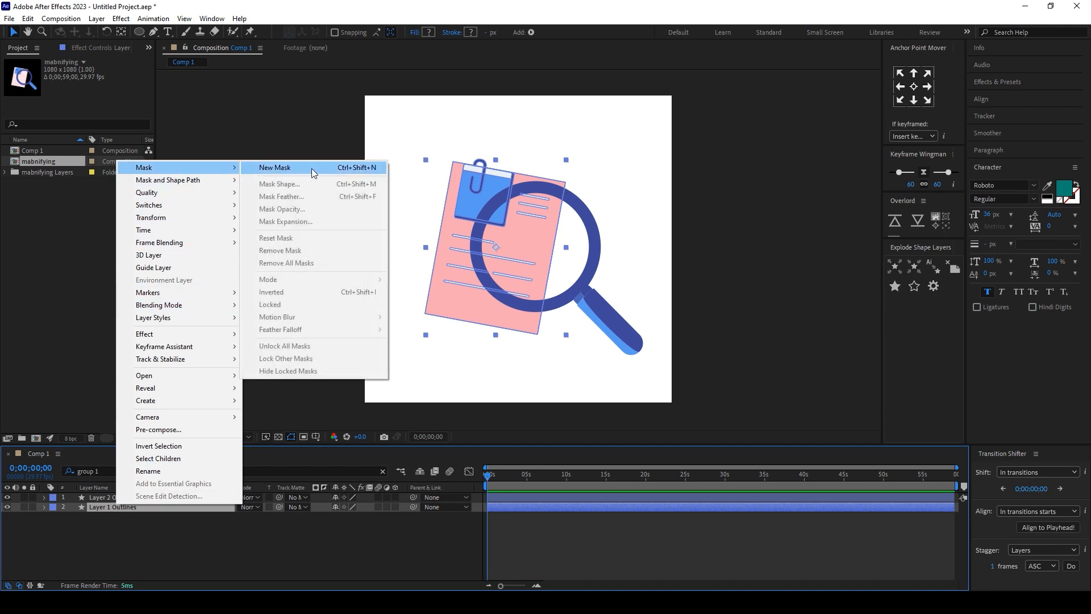
left_click(274, 167)
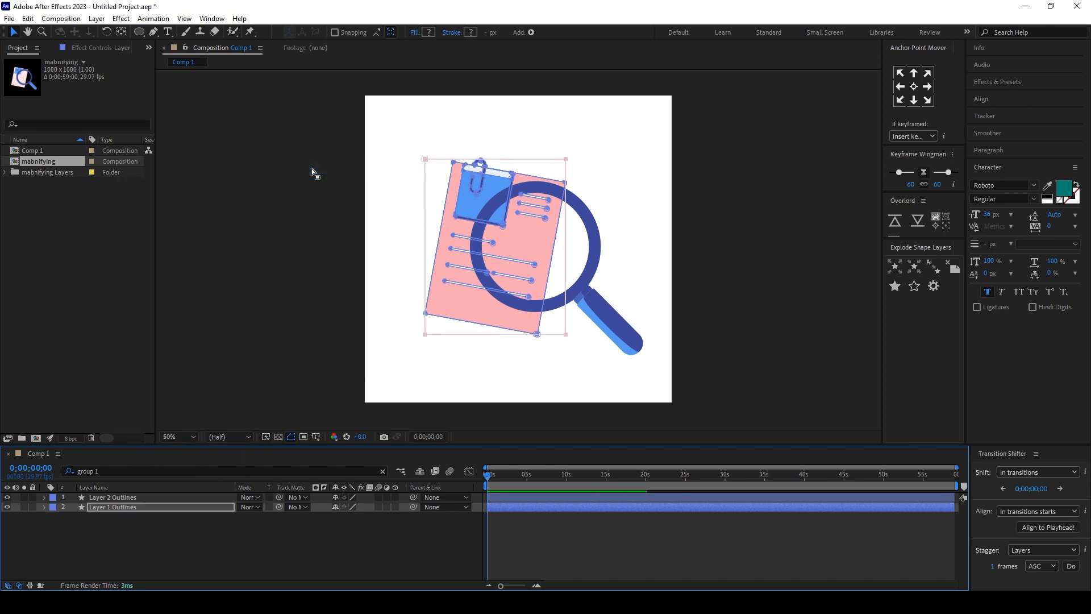
left_click(45, 507)
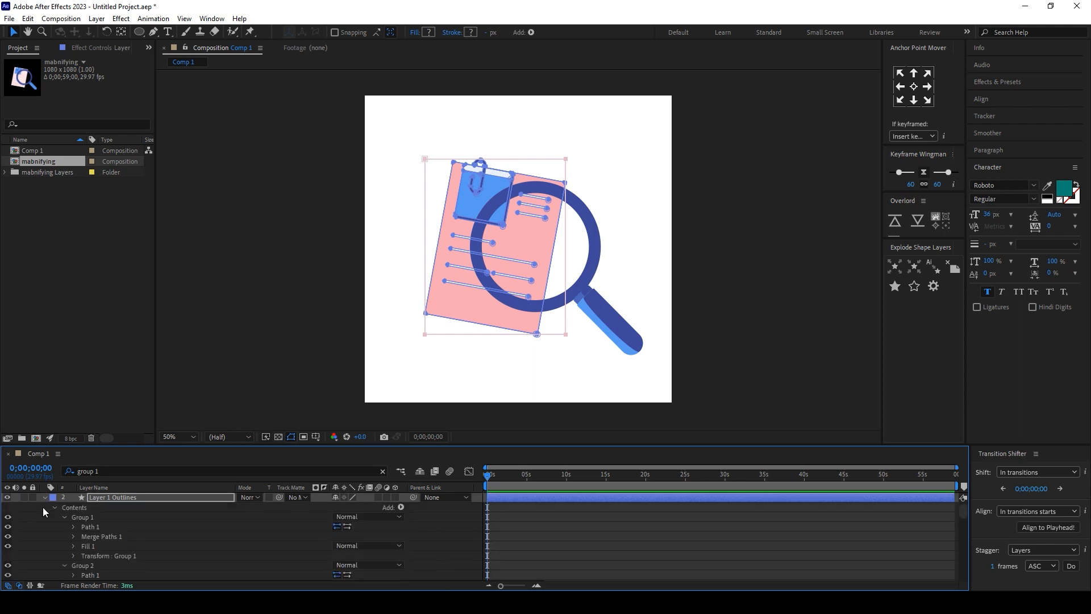
left_click(73, 517)
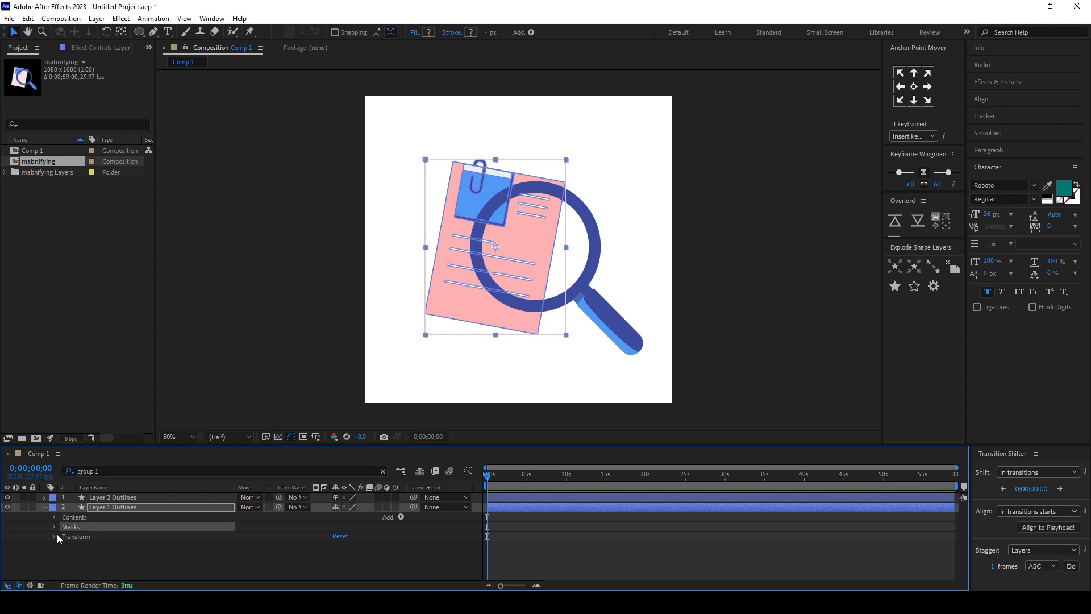
left_click(54, 526)
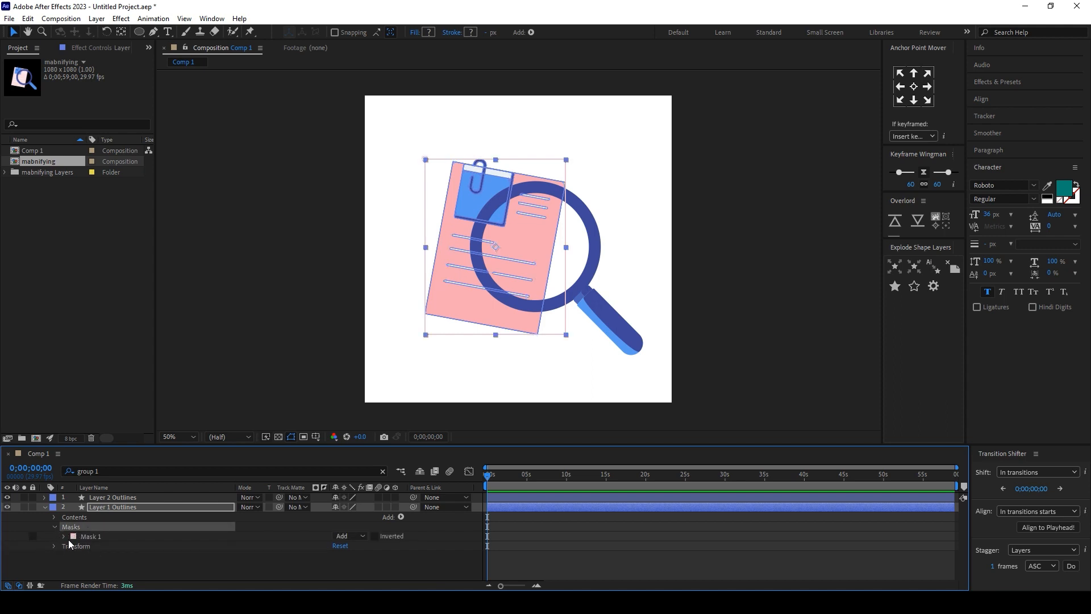
left_click(91, 536)
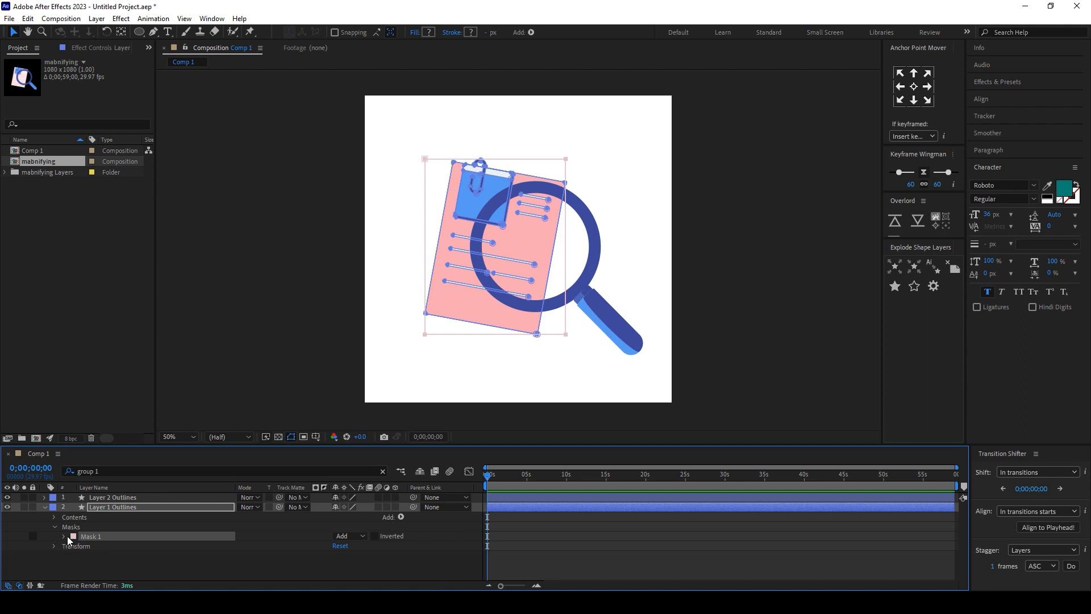
left_click(54, 527)
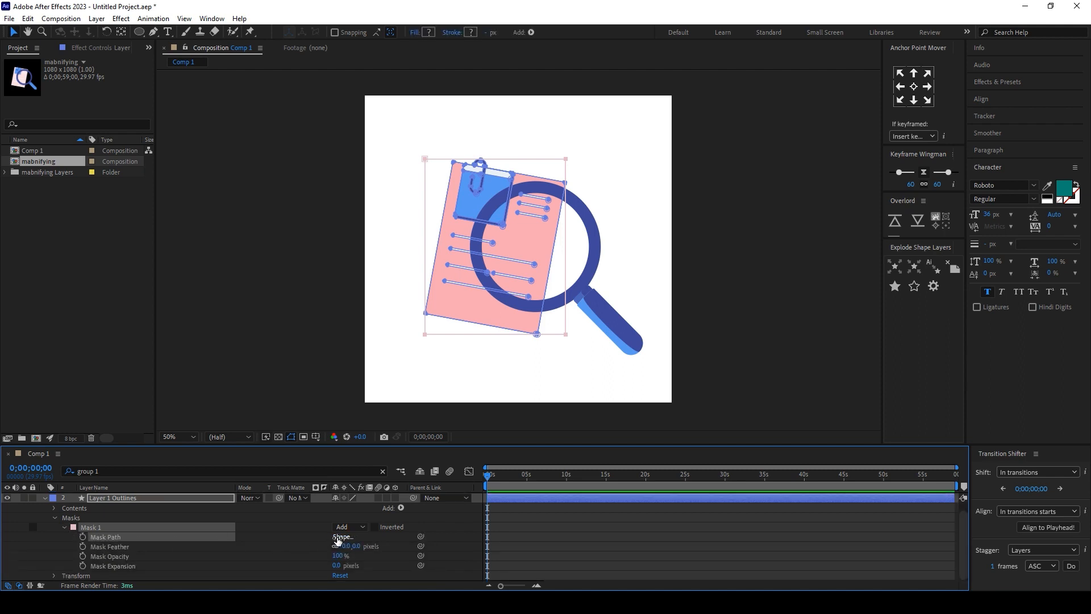
Reset Mask 1 to an Ellipse in Mask Shape so the document shows only through the lens
left_click(342, 535)
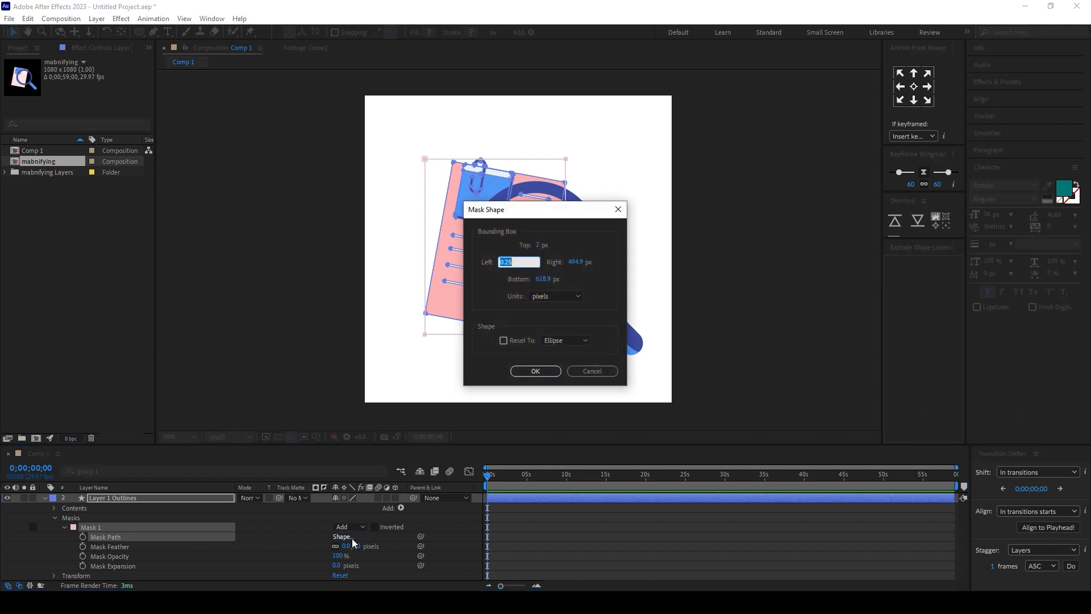
left_click(565, 340)
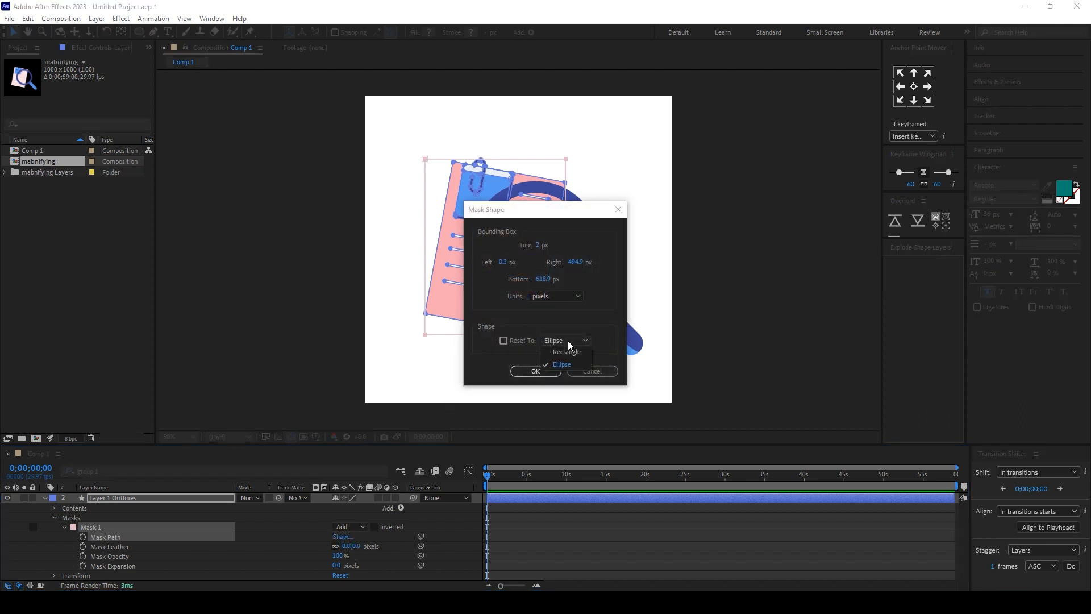
left_click(566, 352)
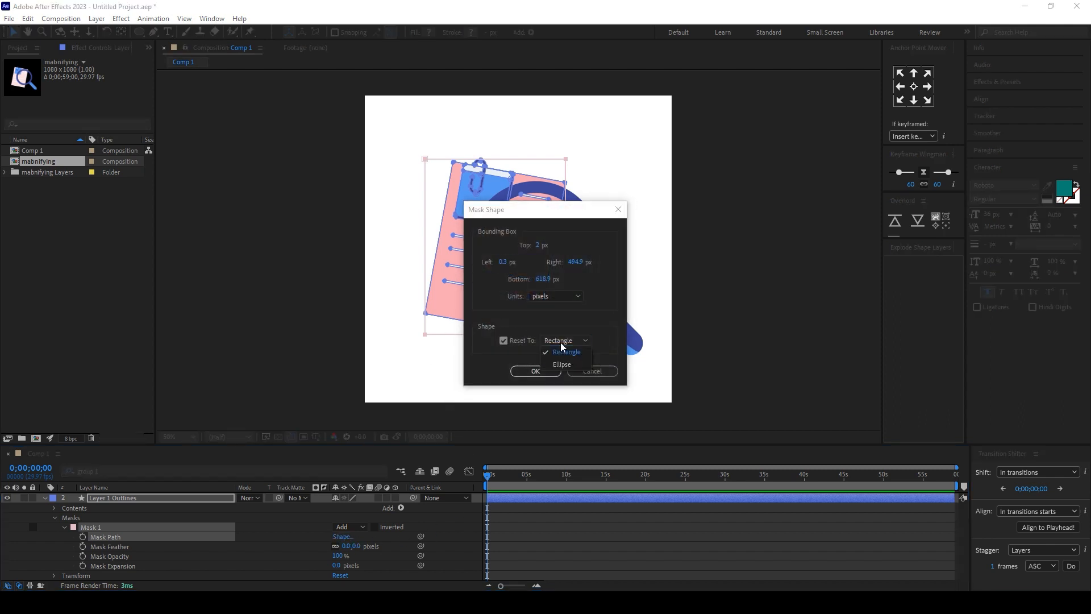
left_click(560, 364)
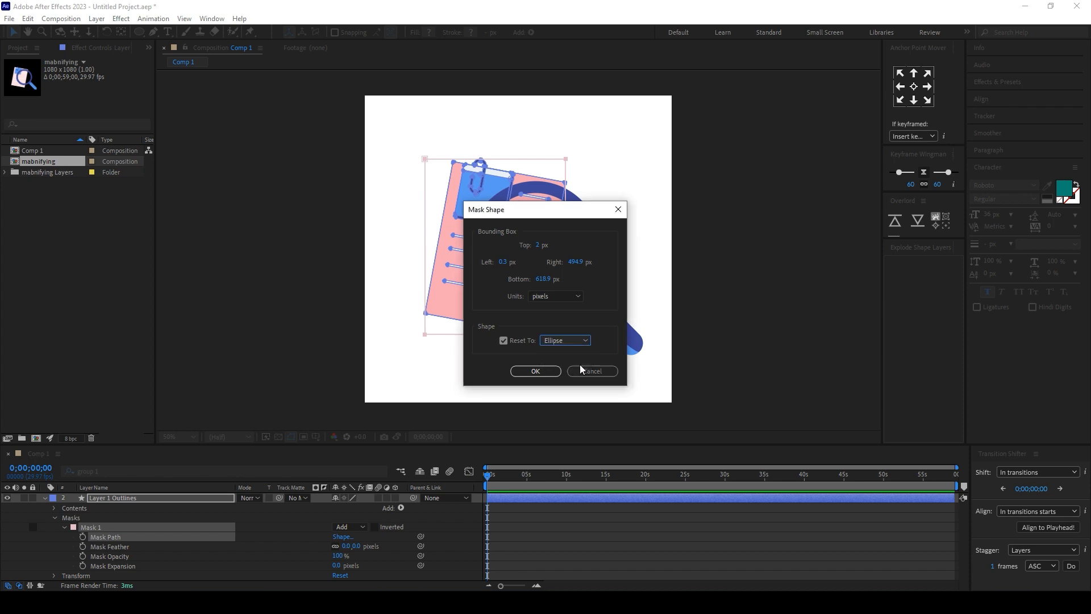
left_click(534, 370)
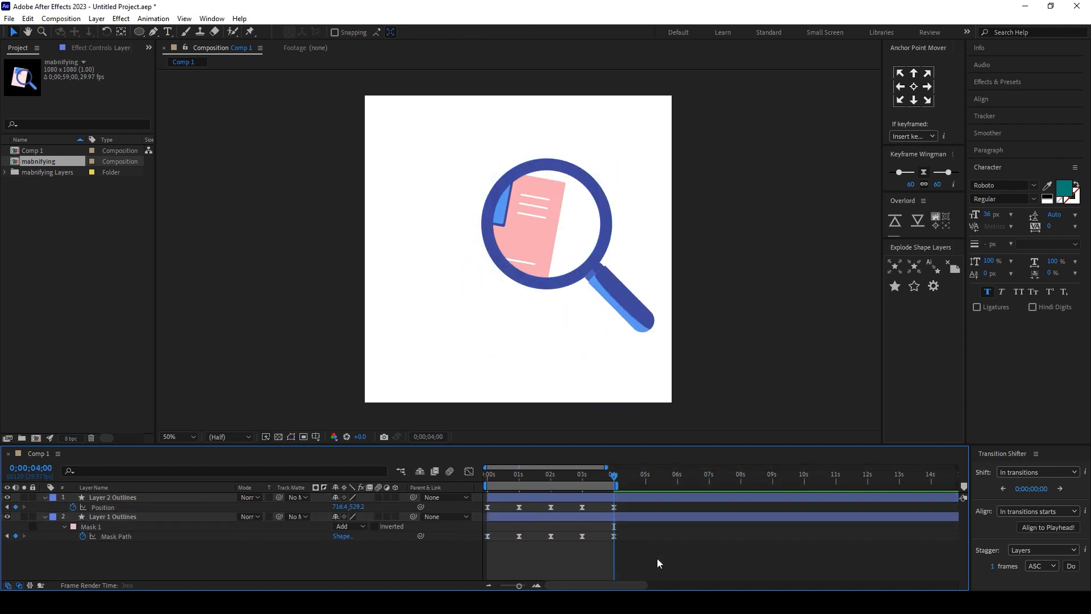
Review the lens animation from frame zero and bring up Window > Extensions
left_click(112, 497)
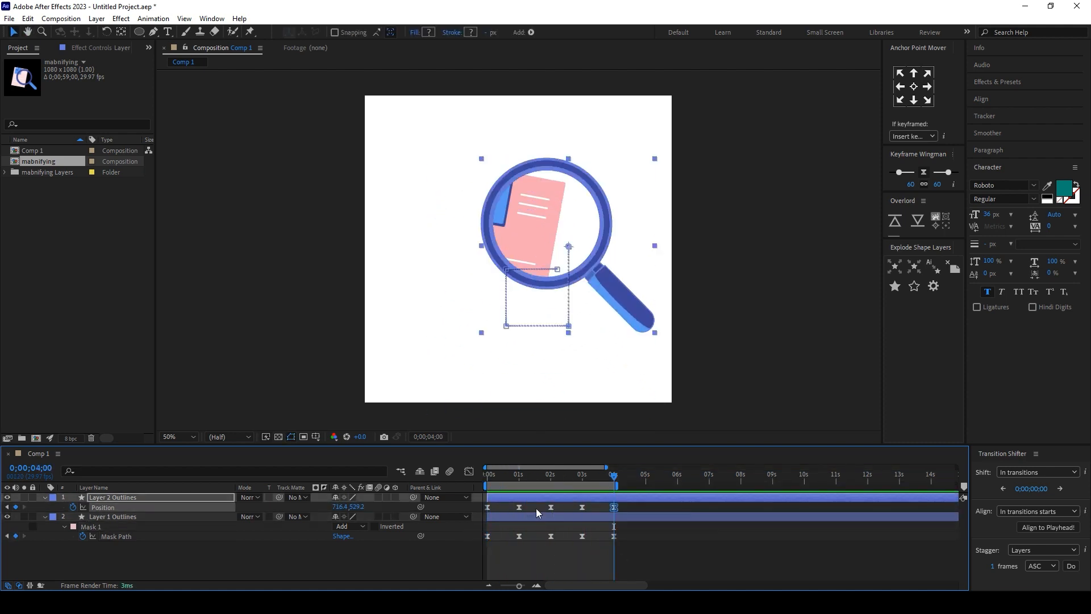
left_click(492, 475)
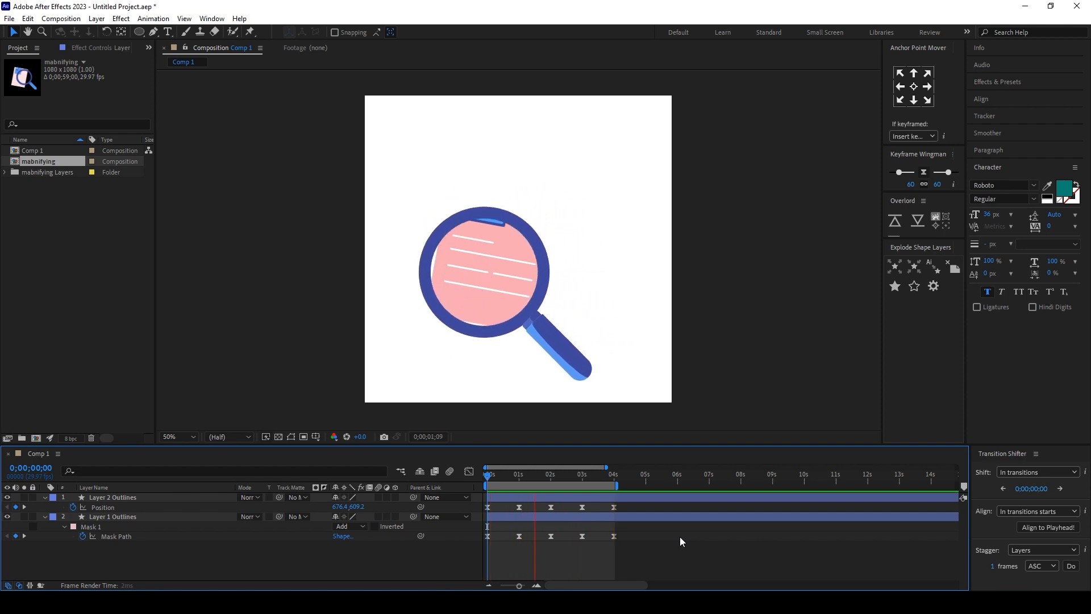
left_click(599, 475)
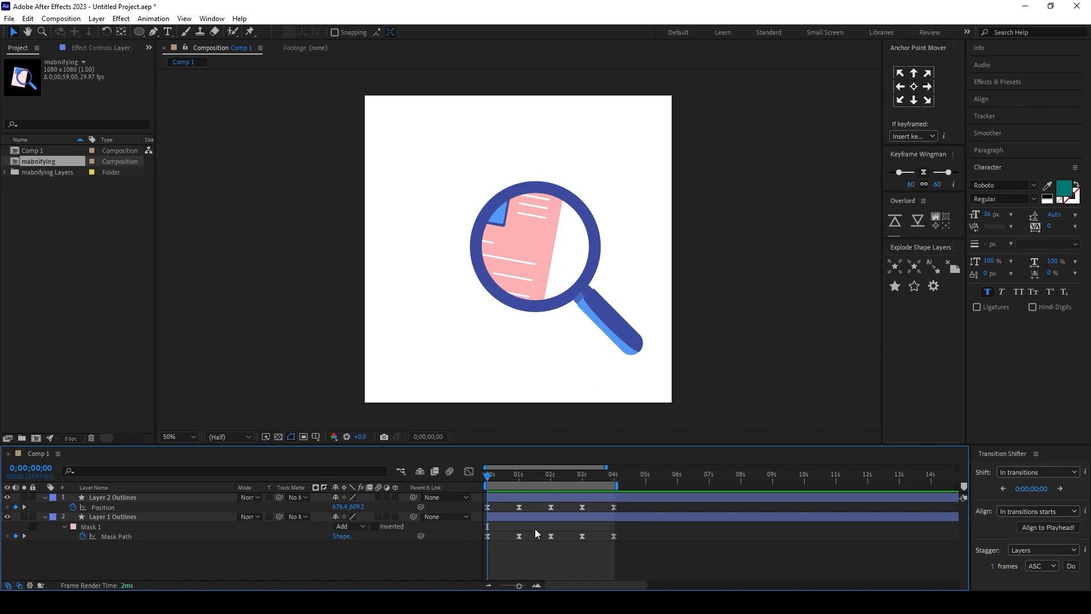
left_click(212, 18)
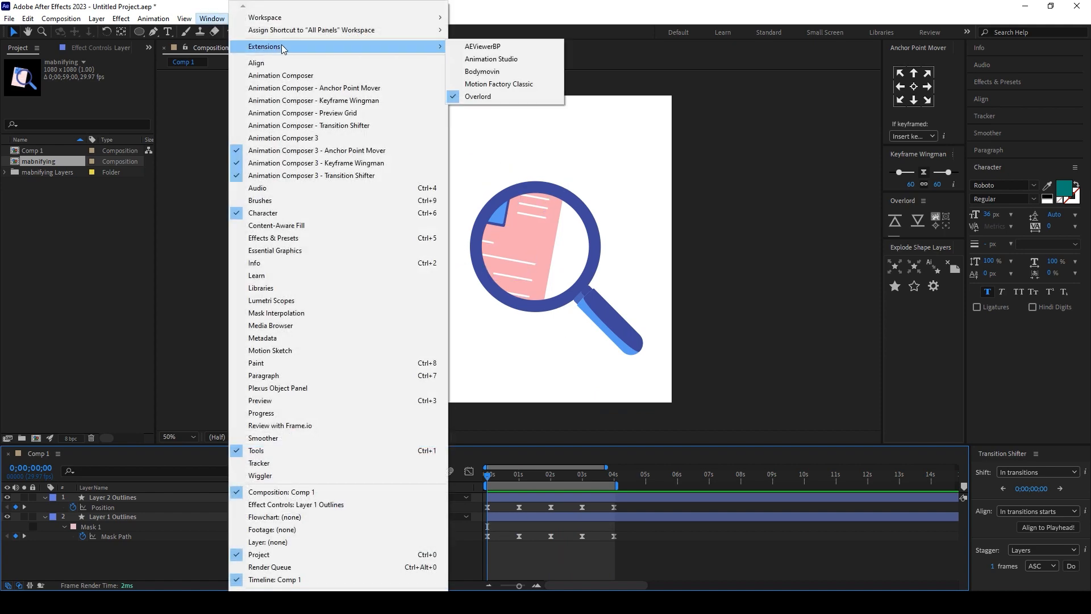
mouse_move(481, 46)
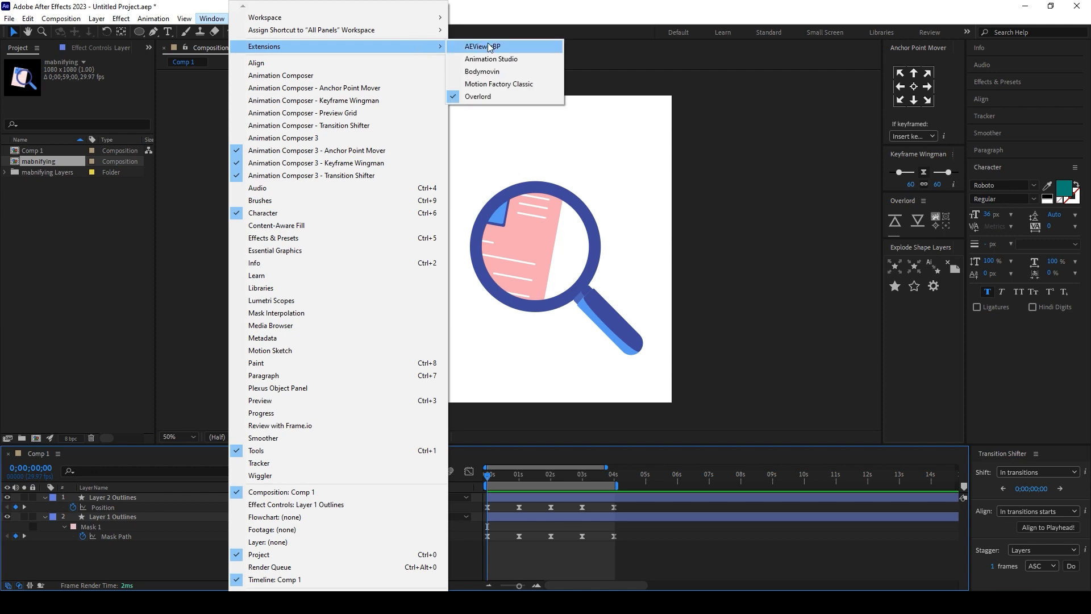
Launch Bodymovin, refresh the composition list and enable the Demo HTML preview in Comp 1's settings
left_click(481, 71)
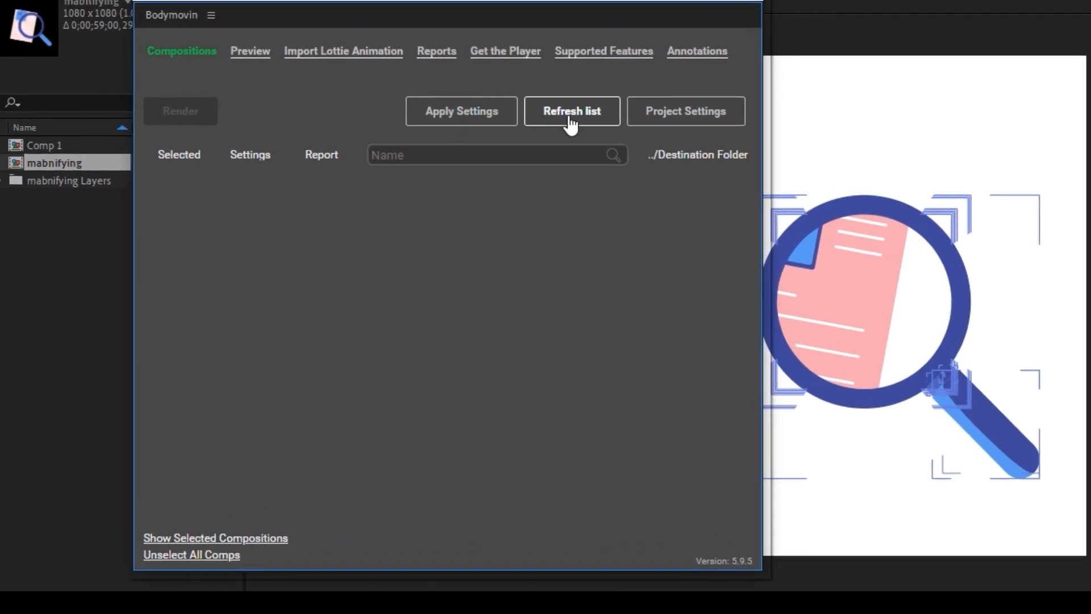
left_click(572, 110)
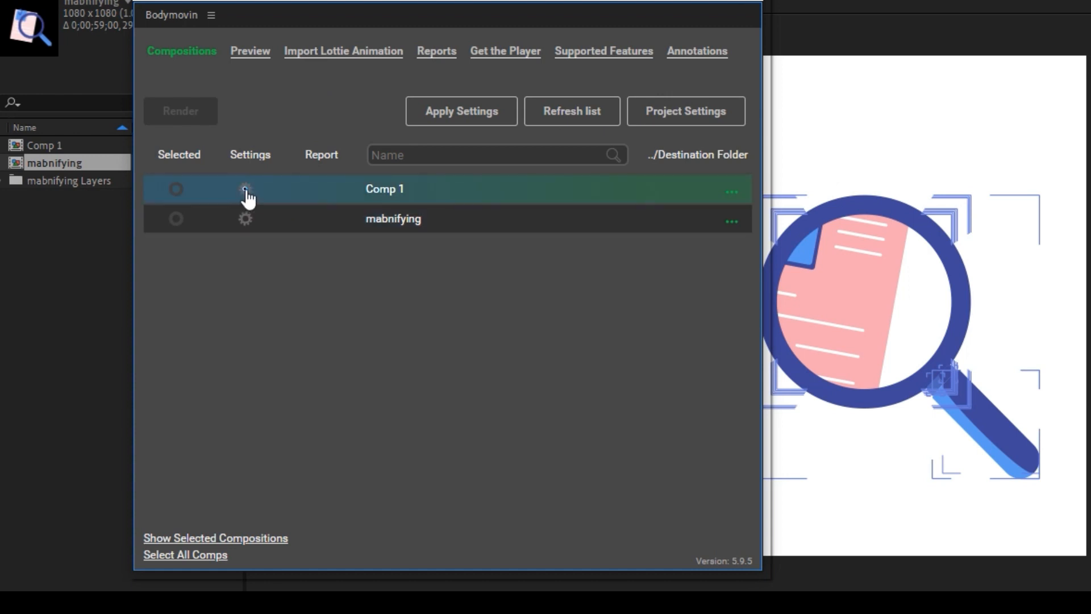
left_click(245, 188)
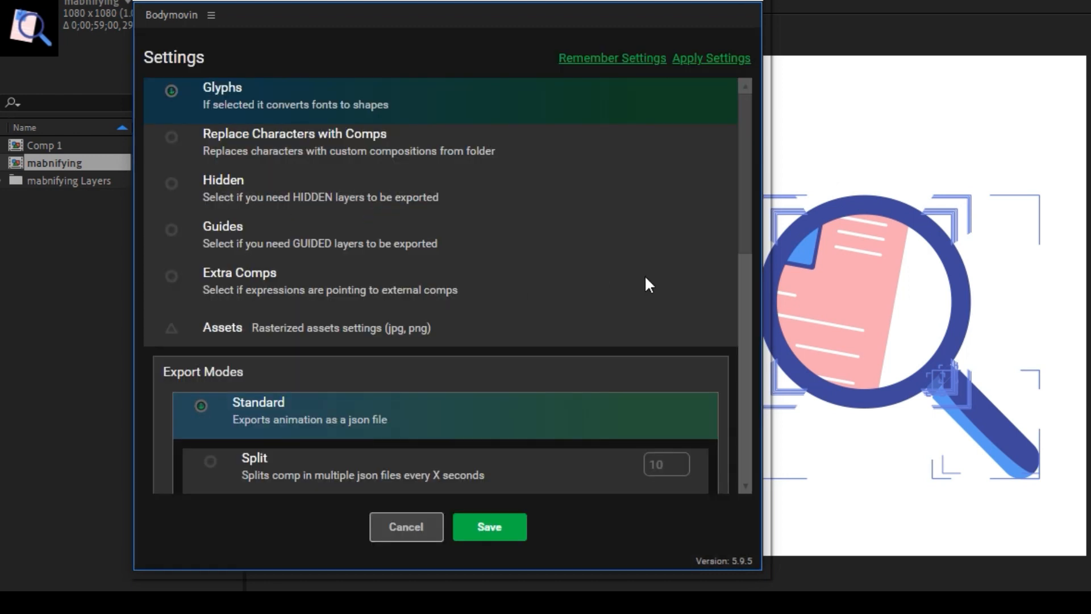
scroll("down", 3)
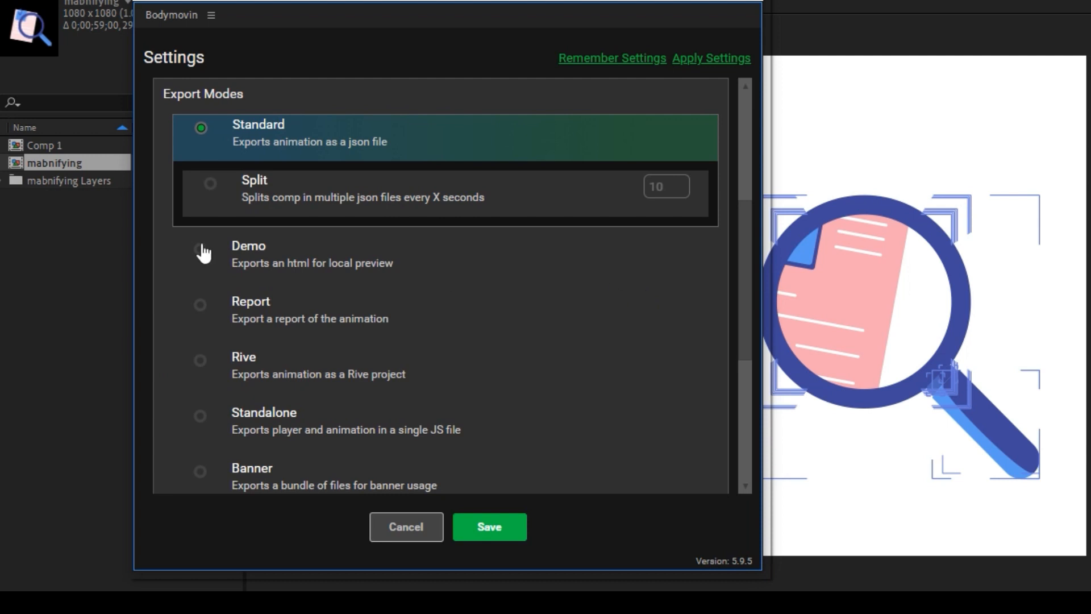
left_click(201, 253)
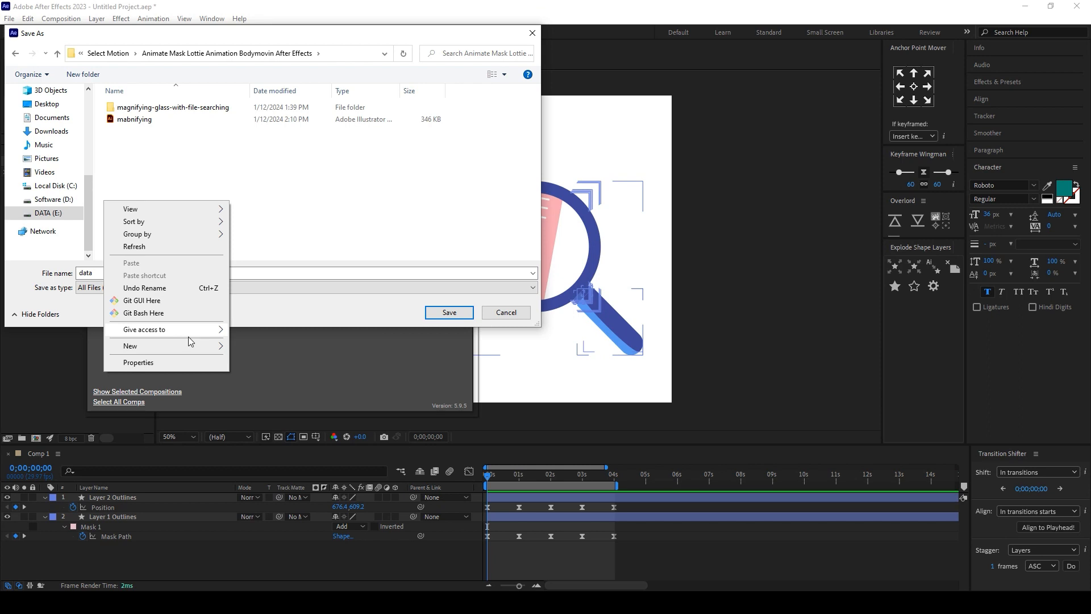
Create a folder named Test in the project folder and save Comp 1's export into it
left_click(129, 346)
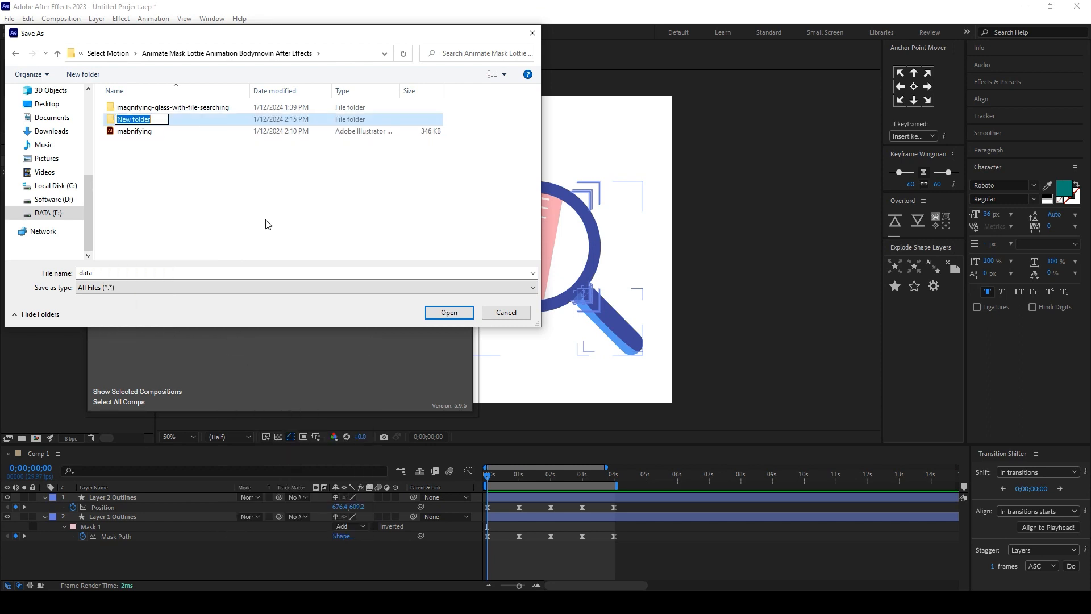
type("Test")
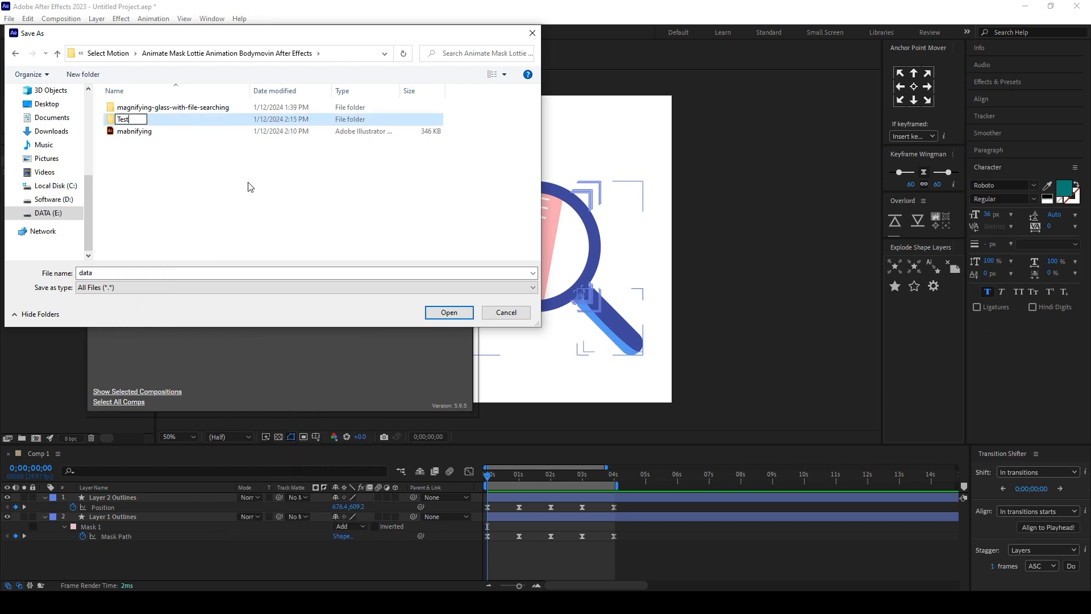
left_click(123, 120)
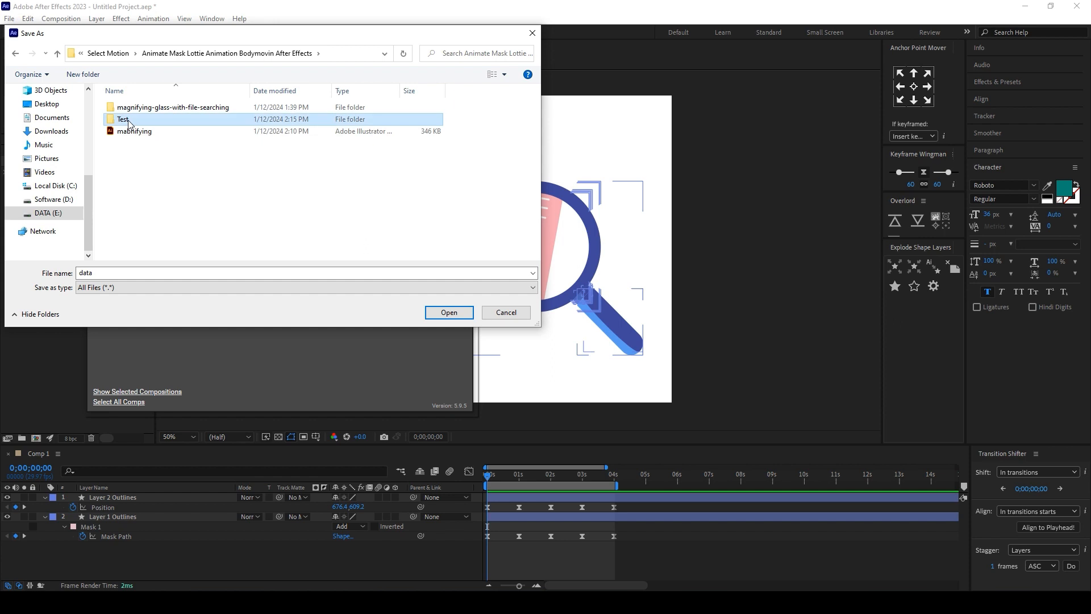
double_click(123, 119)
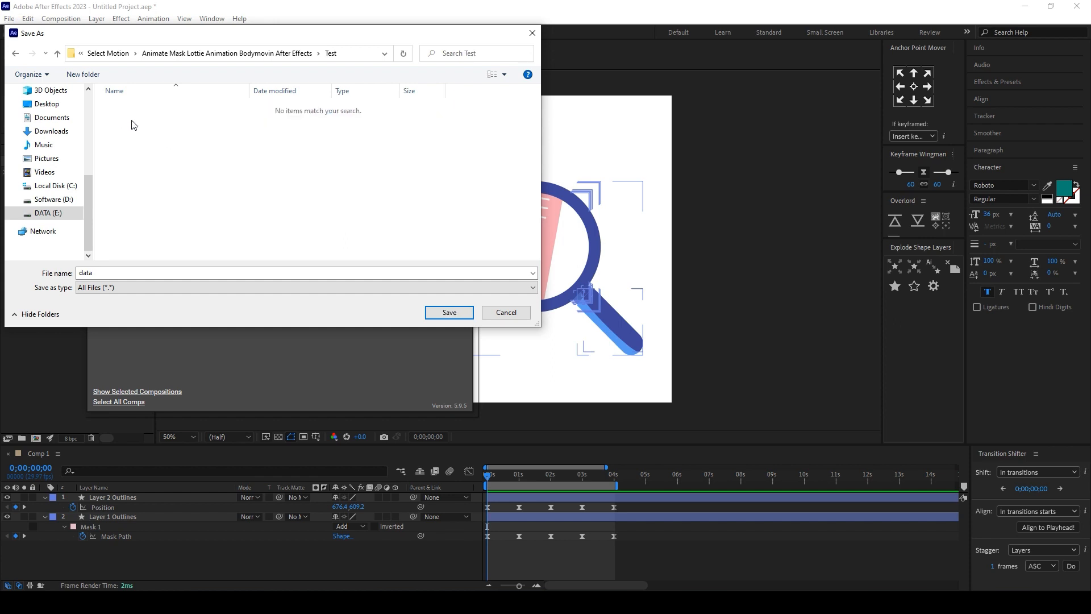
left_click(448, 312)
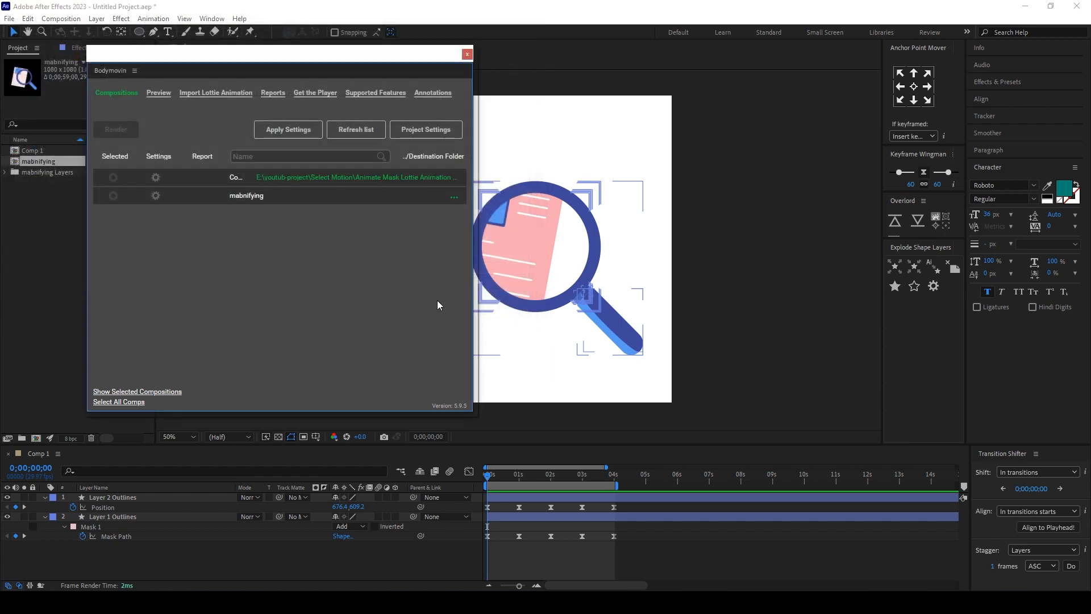
Mark Comp 1 as Selected, render it through Bodymovin and close the finished render report
left_click(114, 177)
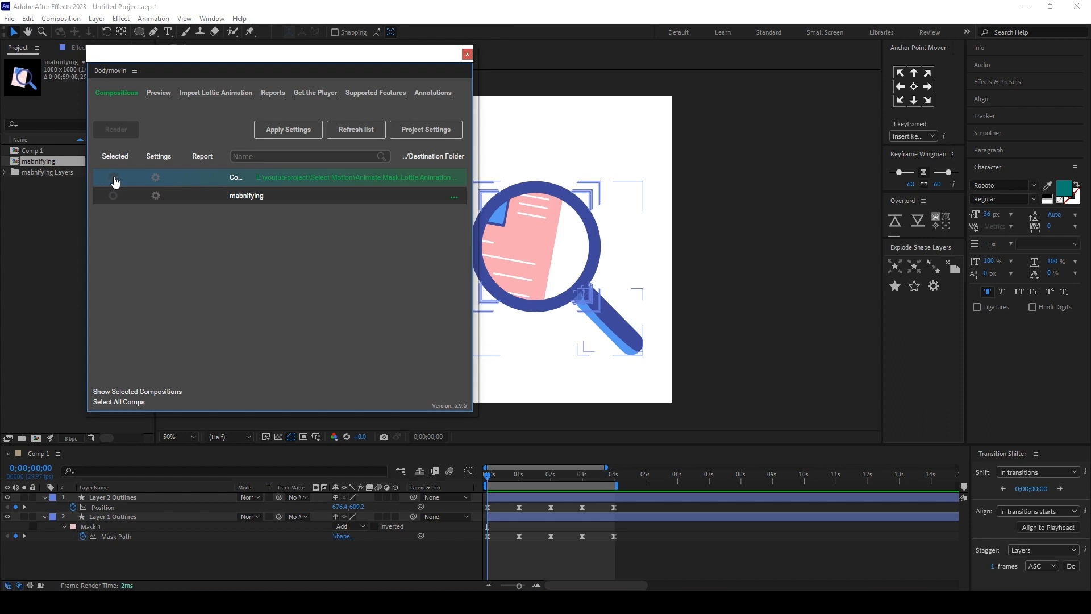
left_click(112, 177)
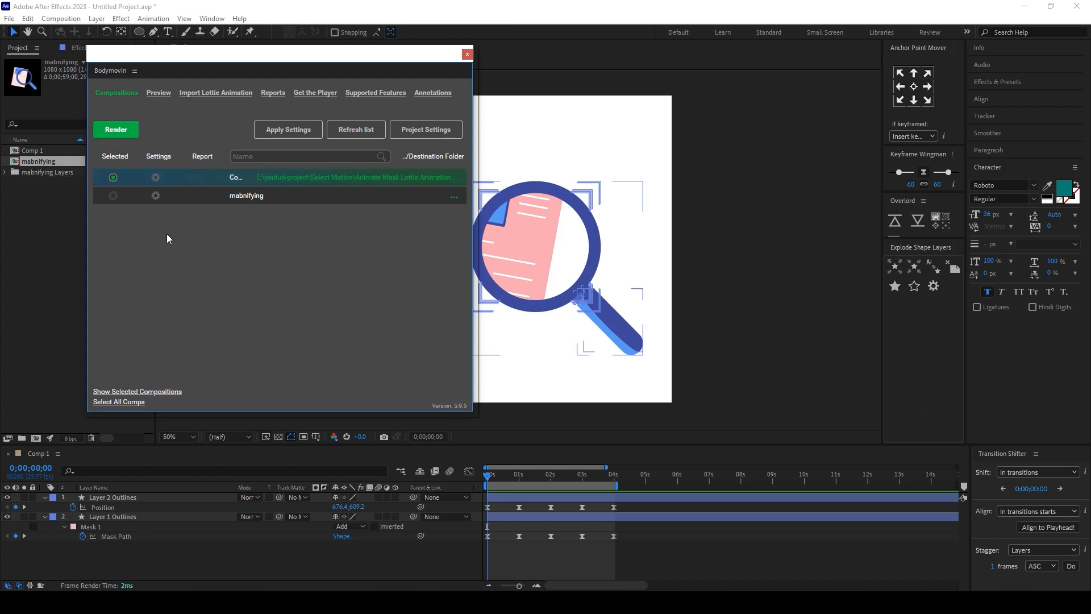
left_click(116, 129)
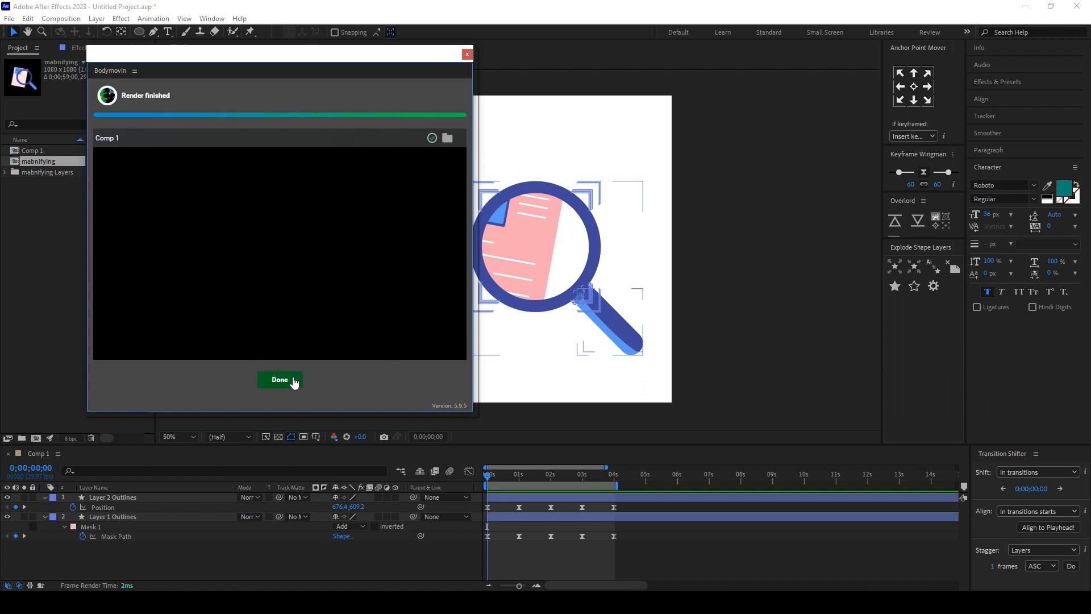
left_click(279, 379)
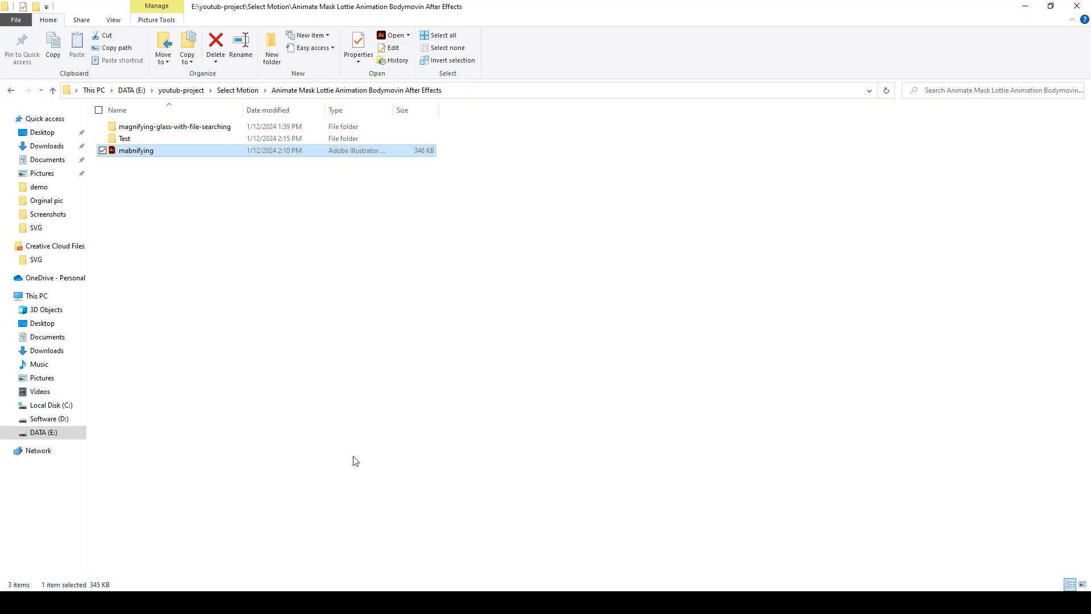
Browse into Test/demo and open data.html to play the magnifying glass animation in Chrome
left_click(125, 138)
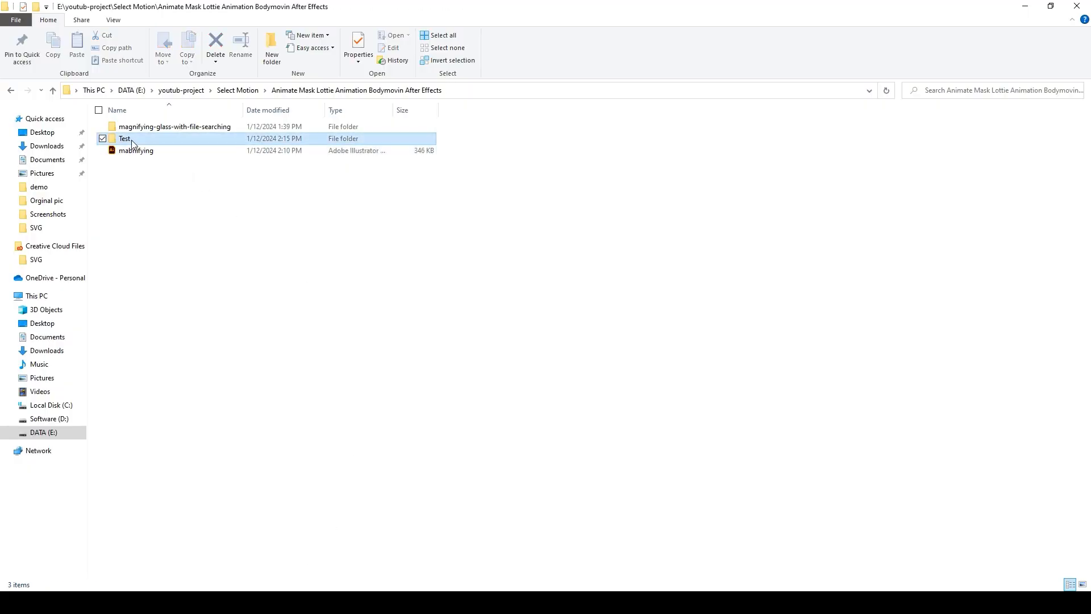
double_click(124, 138)
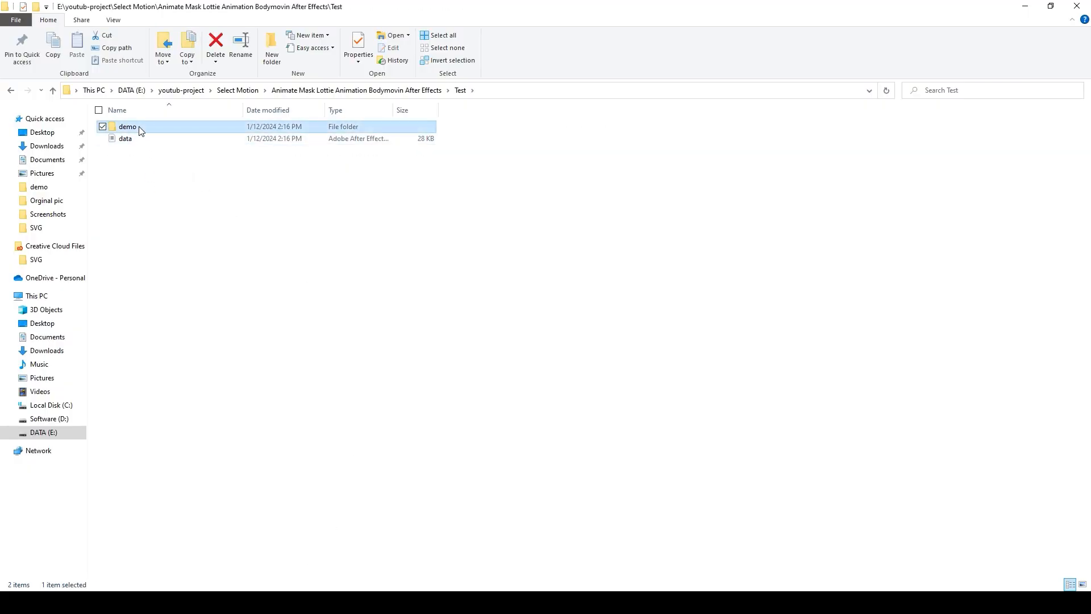
double_click(127, 126)
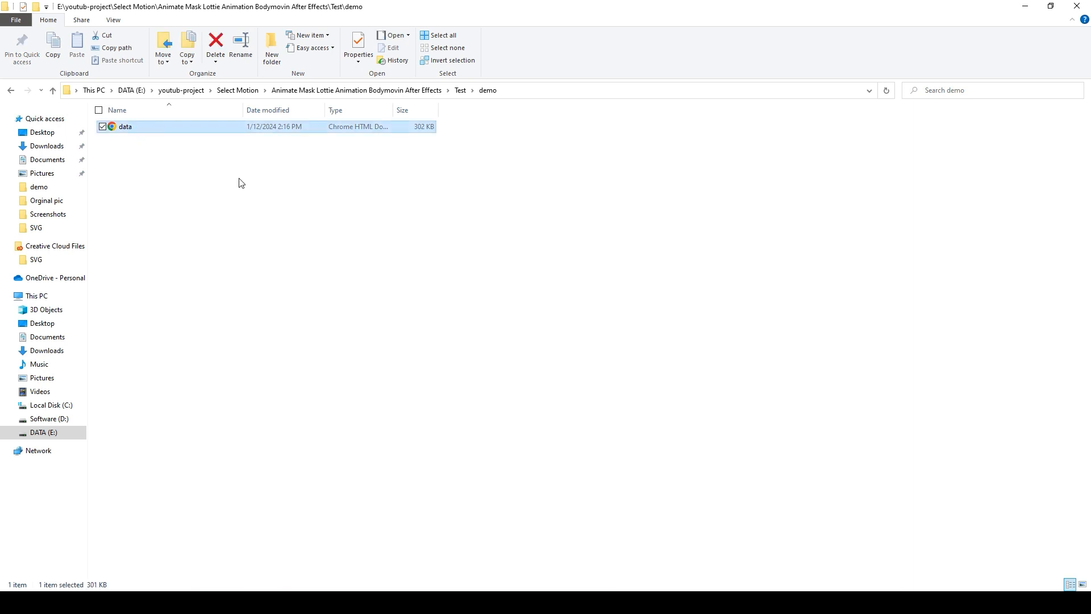
double_click(125, 126)
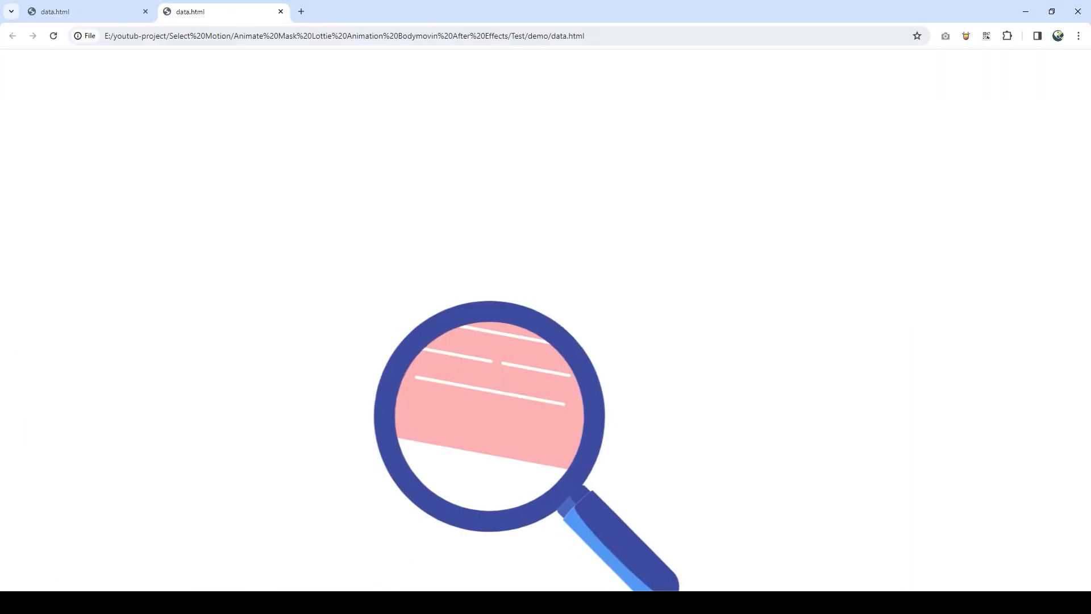